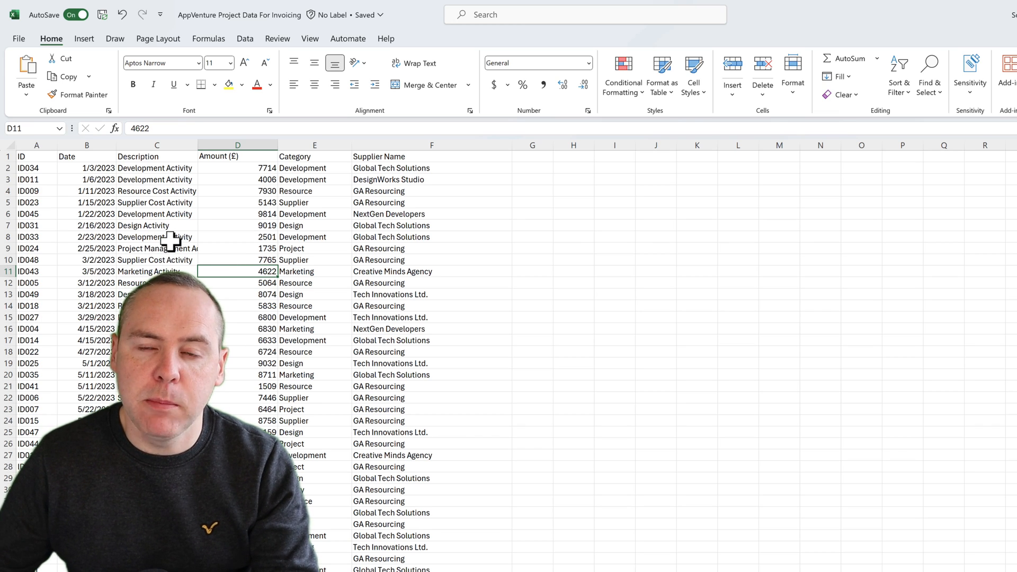
Step: Bring up Copilot from the Home ribbon beside the invoice data in A1:F51
{"action": "left_click", "coordinate": [157, 236]}
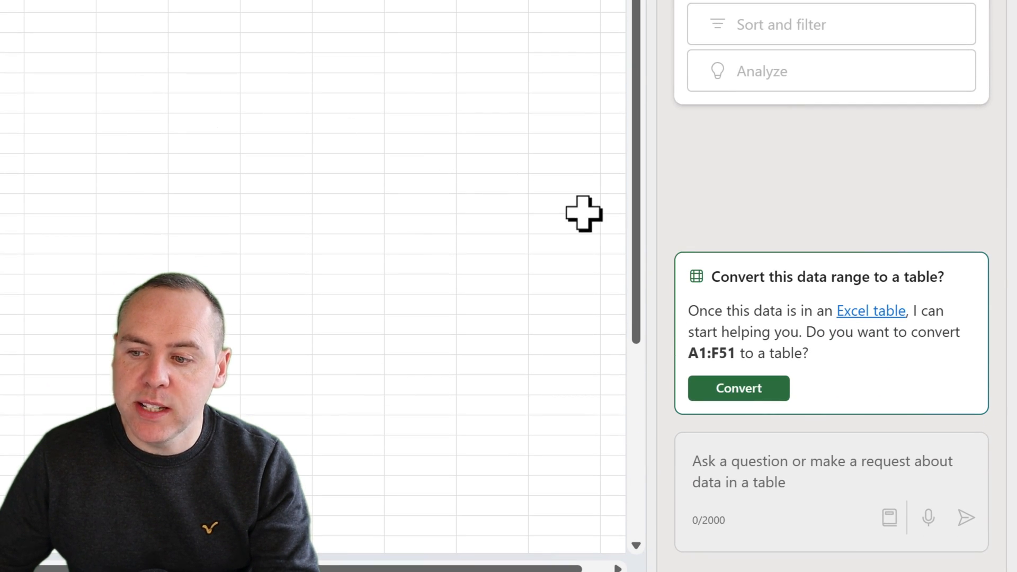
{"action": "mouse_move", "coordinate": [738, 387]}
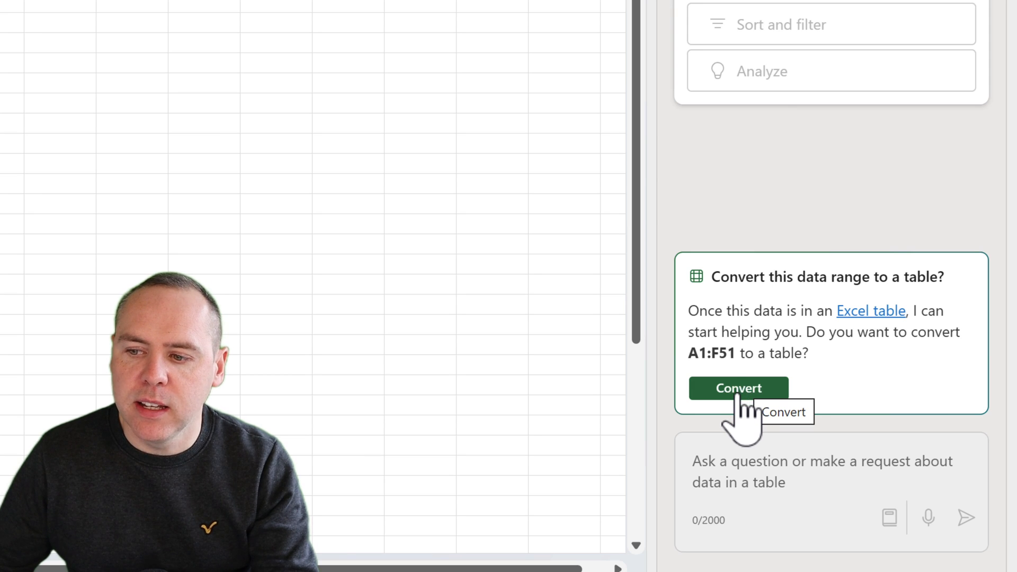
Step: Accept Copilot's offer and convert the A1:F51 invoice range into an Excel table
{"action": "left_click", "coordinate": [737, 388]}
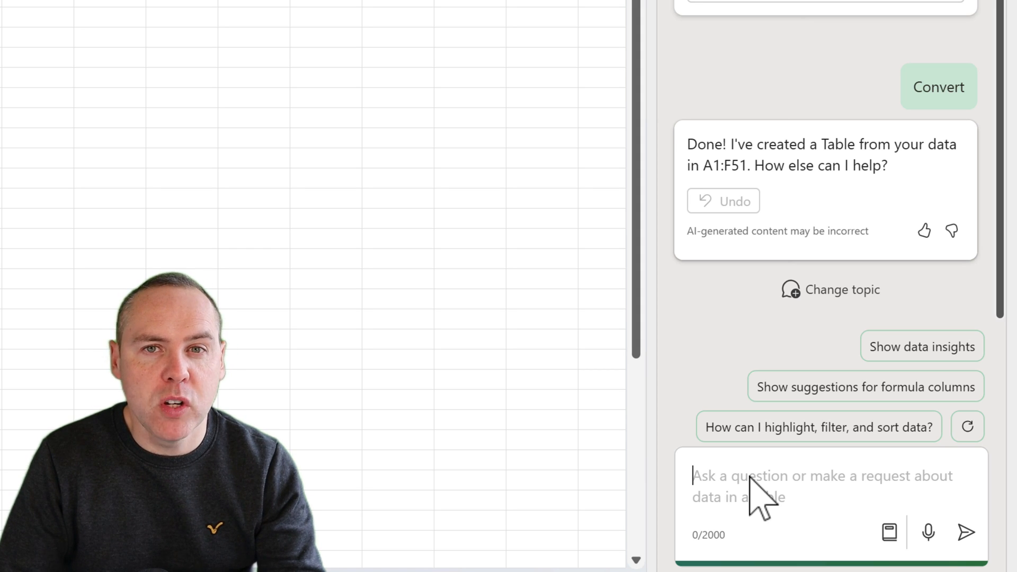
Step: Ask Copilot to highlight invoice amounts above 5000, giving them yellow fill and black font
{"action": "type", "text": "Highlight Invoice Amounts Above 5000"}
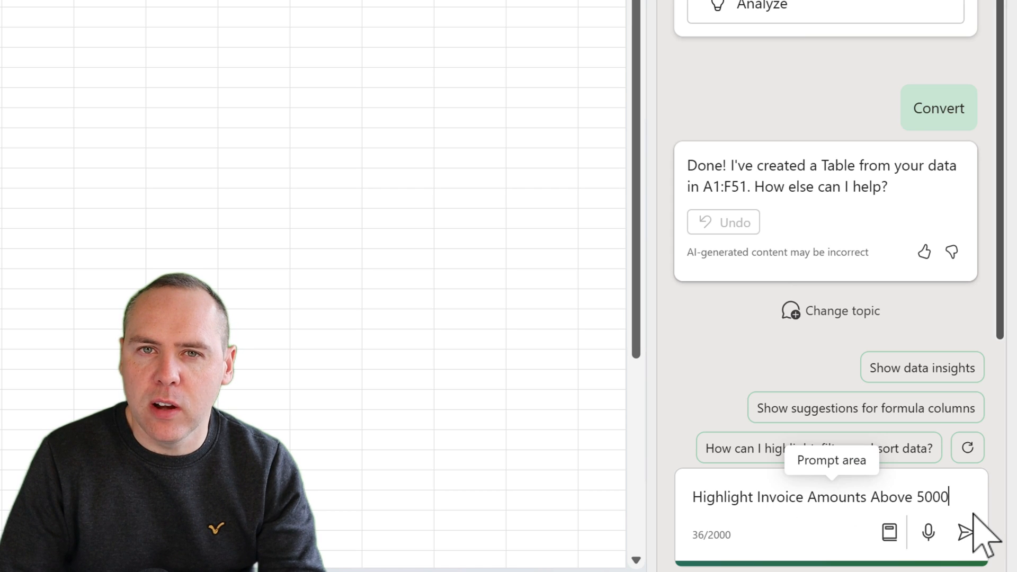
{"action": "mouse_move", "coordinate": [968, 530]}
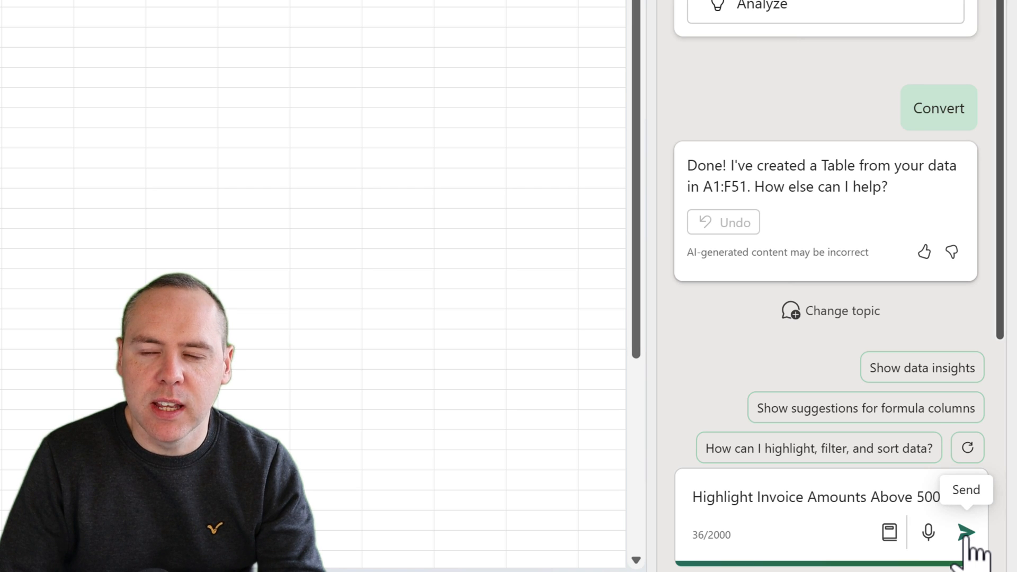
{"action": "left_click", "coordinate": [966, 531]}
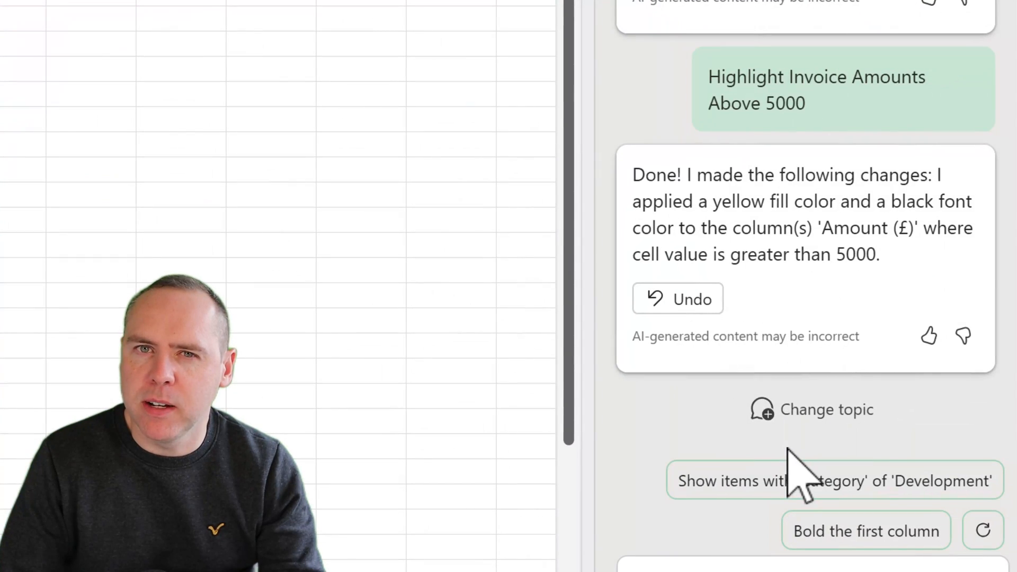
Step: Undo the yellow highlighting and ask Copilot for the total Development category spend (68299)
{"action": "left_click", "coordinate": [677, 298]}
{"action": "type", "text": "Do a total sum of Development Category Spend"}
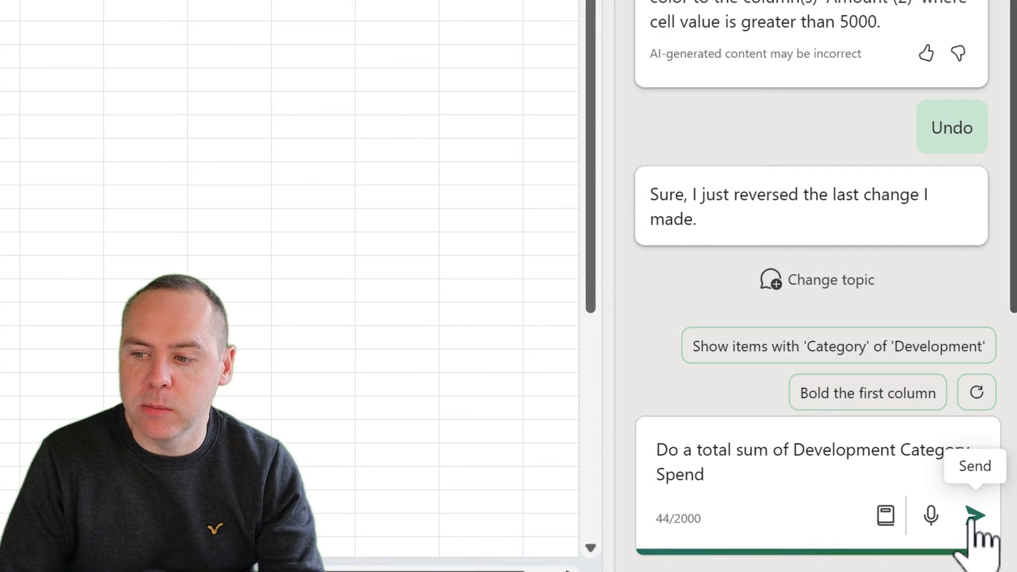
{"action": "left_click", "coordinate": [976, 516]}
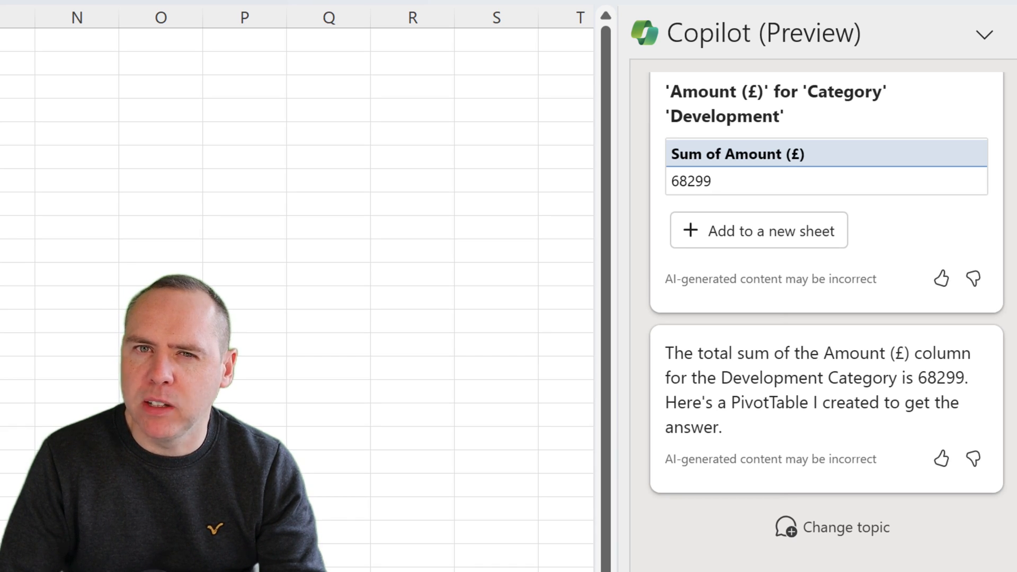
Step: Ask Copilot which Category is most common, getting Development at 12 rows
{"action": "scroll", "scroll_direction": "down", "scroll_amount": 3}
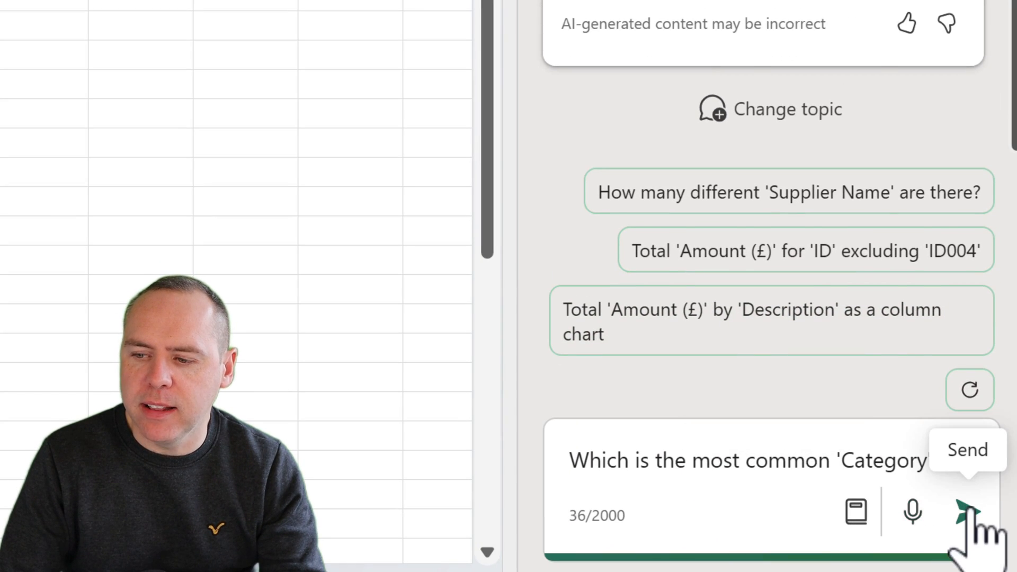
{"action": "left_click", "coordinate": [972, 515]}
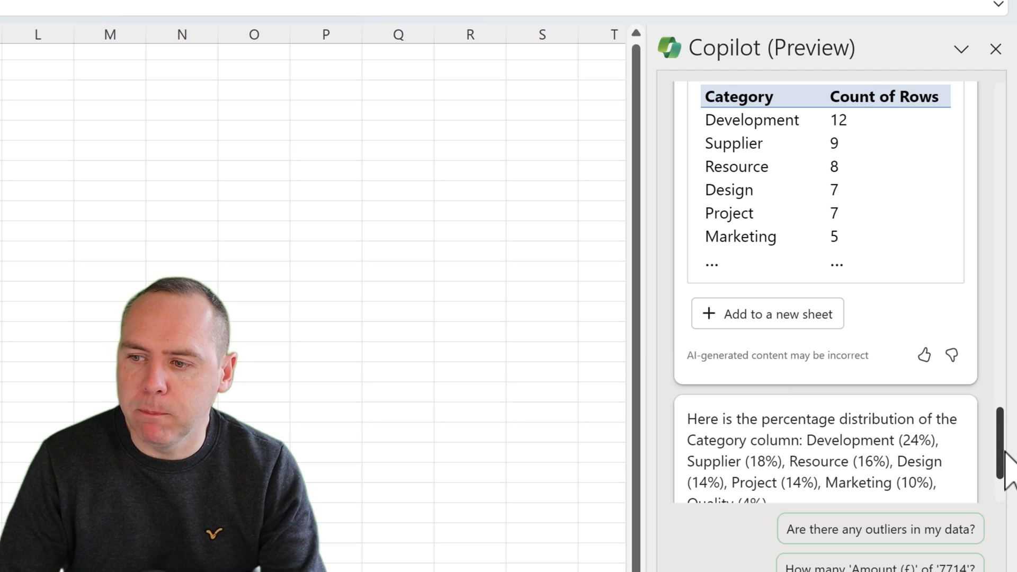
Step: Scroll through Copilot's answer naming GA Resourcing as top supplier at 142638
{"action": "scroll", "scroll_direction": "down", "scroll_amount": 3}
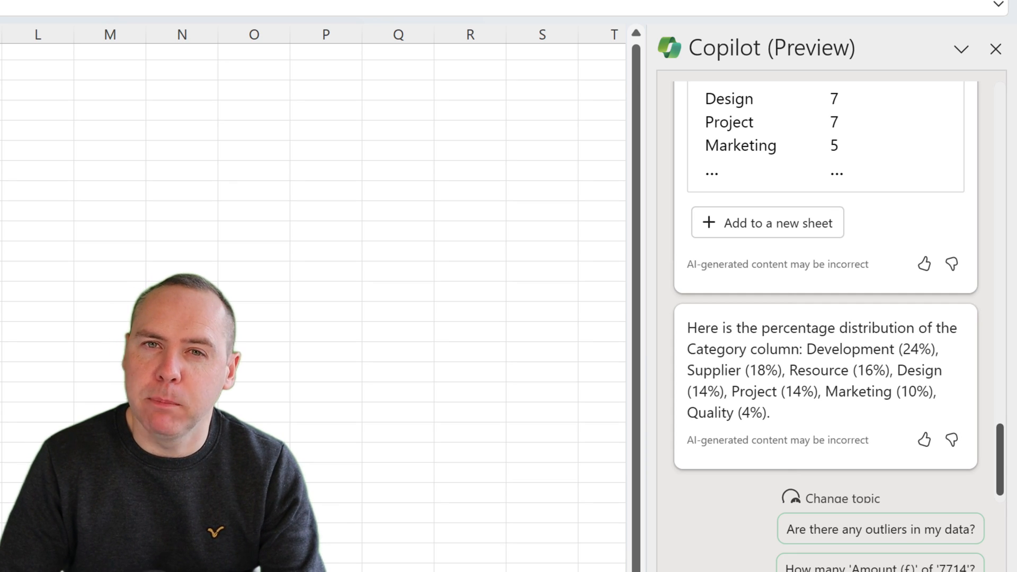
{"action": "scroll", "scroll_direction": "down", "scroll_amount": 3}
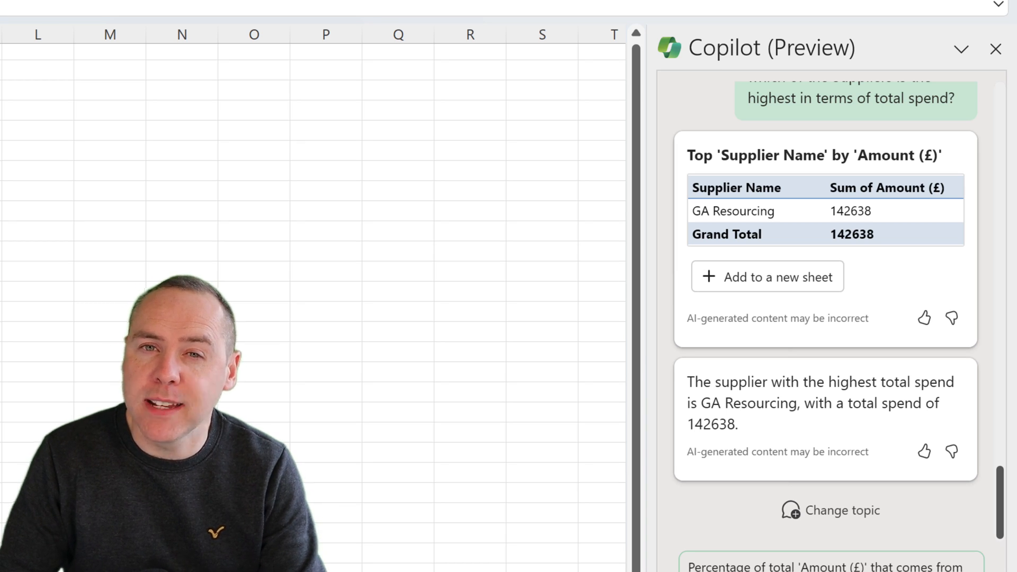
{"action": "scroll", "scroll_direction": "down", "scroll_amount": 3}
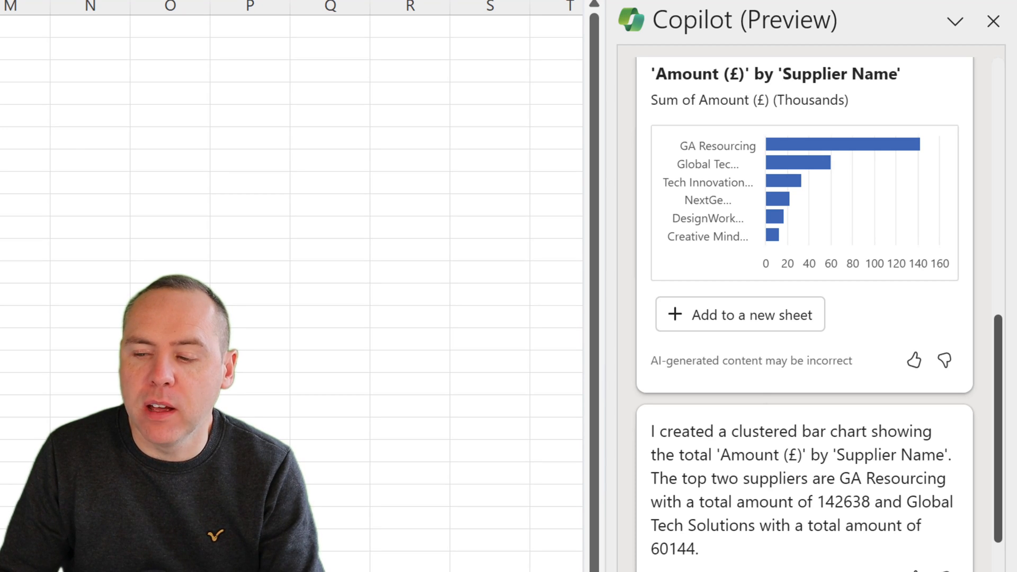
Step: Scroll the Copilot pane to review the supplier-totals bar chart and its summary
{"action": "scroll", "scroll_direction": "down", "scroll_amount": 3}
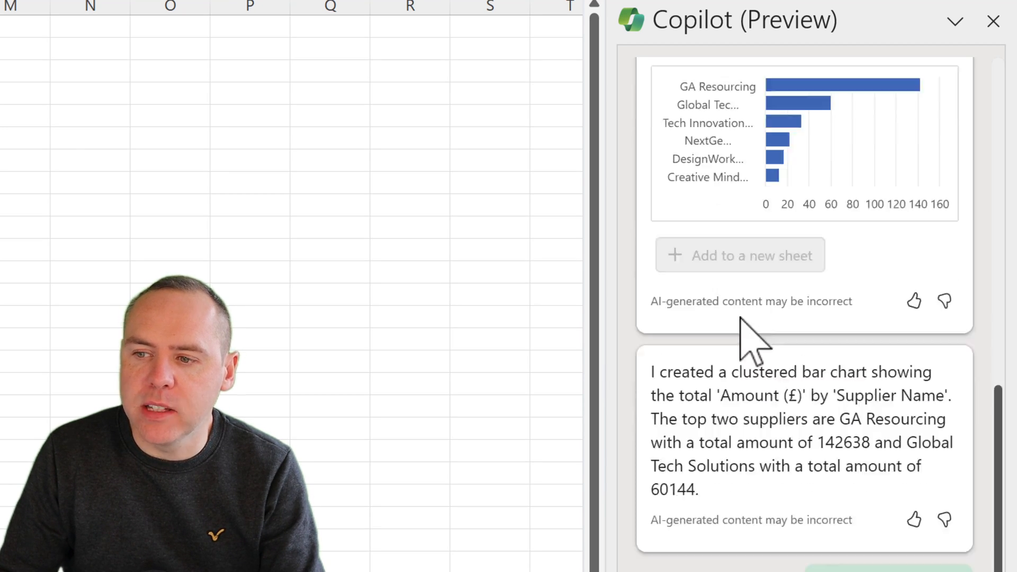
Step: Add the supplier-totals PivotTable and bar chart to a new sheet (grand total 287264)
{"action": "left_click", "coordinate": [739, 254]}
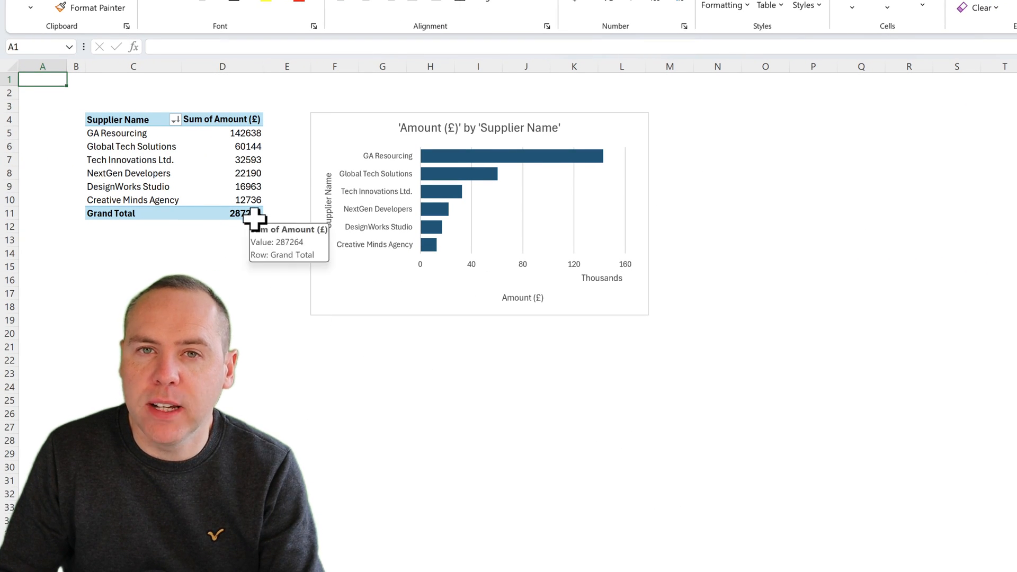
{"action": "mouse_move", "coordinate": [435, 162]}
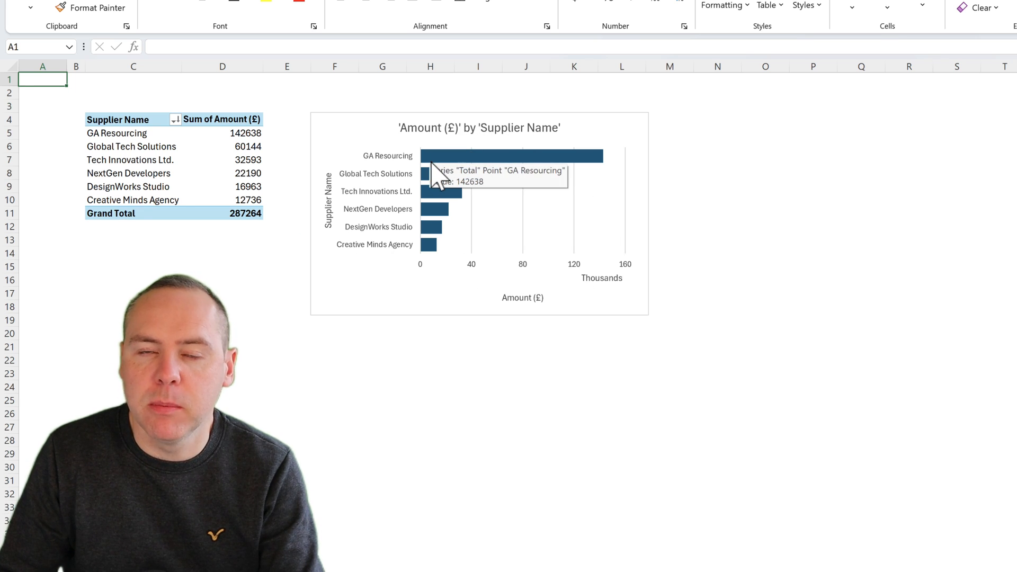
{"action": "mouse_move", "coordinate": [444, 272]}
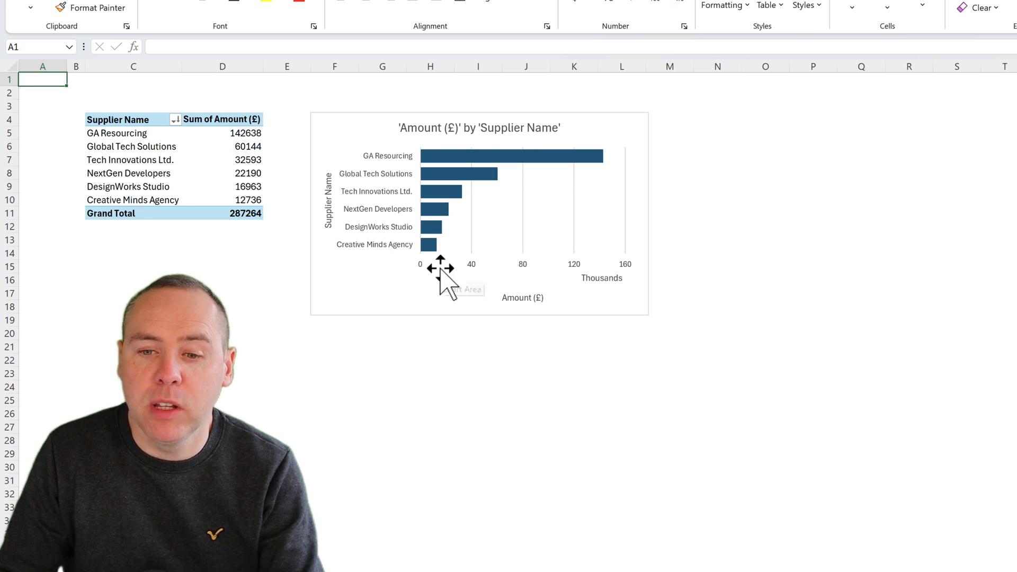
{"action": "mouse_move", "coordinate": [440, 293]}
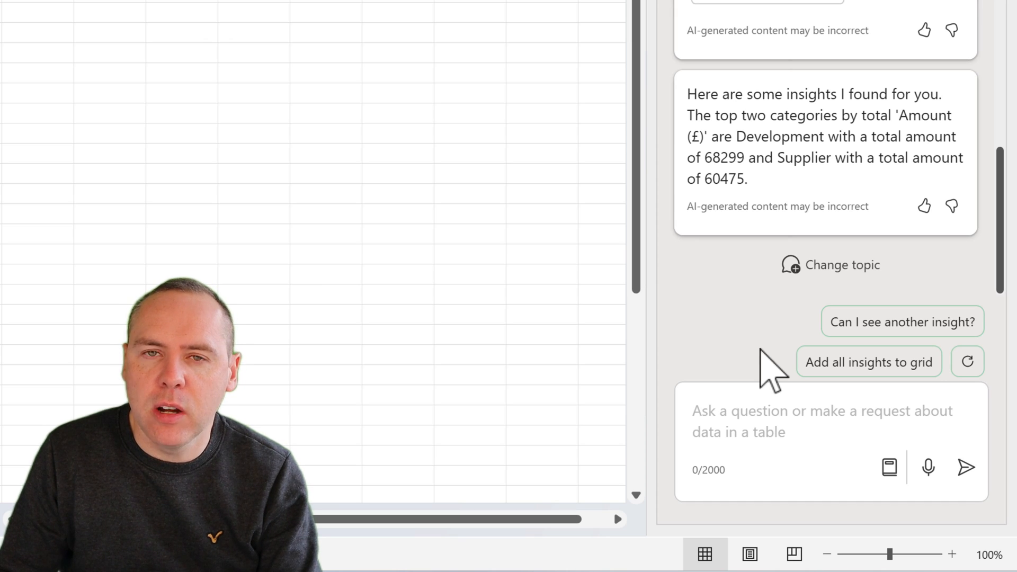
{"action": "mouse_move", "coordinate": [868, 362]}
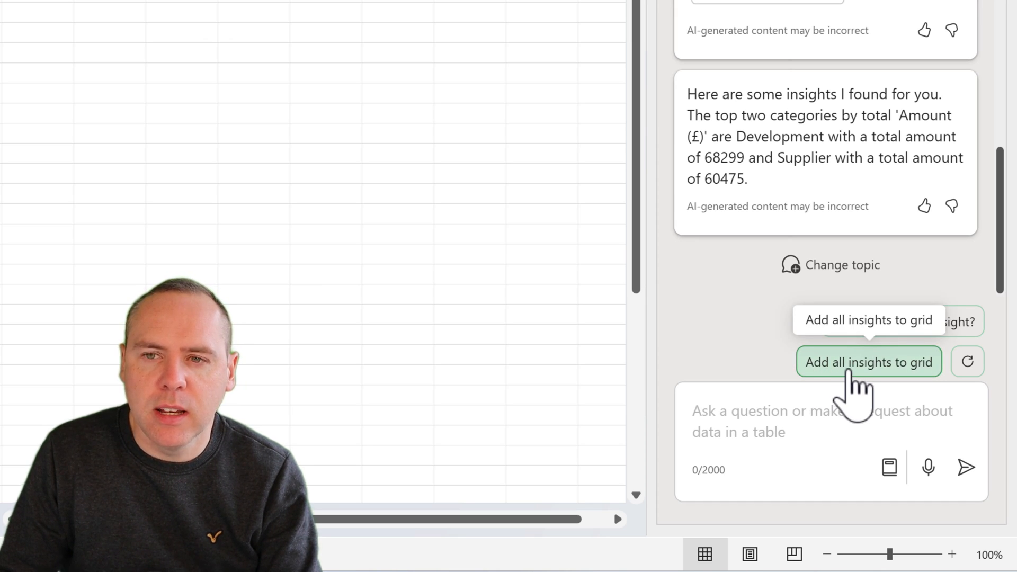
Step: Have Copilot add all of its insights to the workbook grid
{"action": "left_click", "coordinate": [868, 362]}
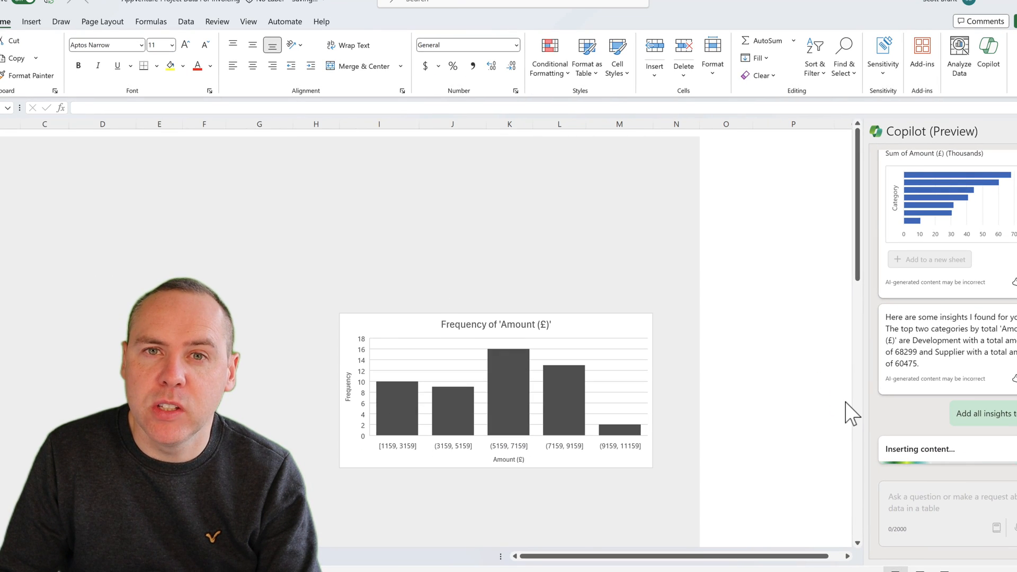
Step: Scroll through the new insights sheet reviewing the category, outlier, supplier, frequency and DesignWorks trend charts
{"action": "left_click", "coordinate": [981, 414]}
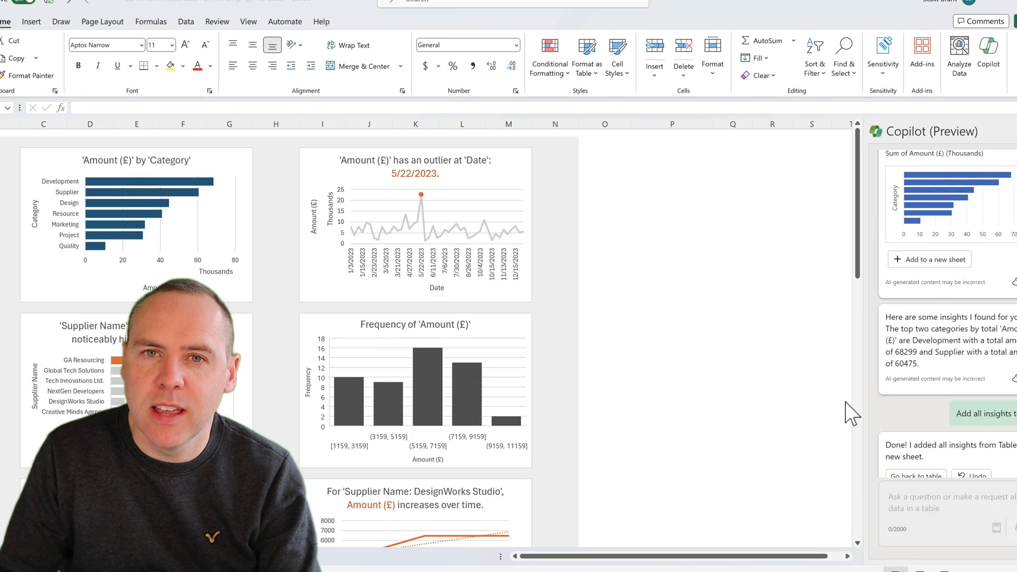
{"action": "scroll", "scroll_direction": "down", "scroll_amount": 3}
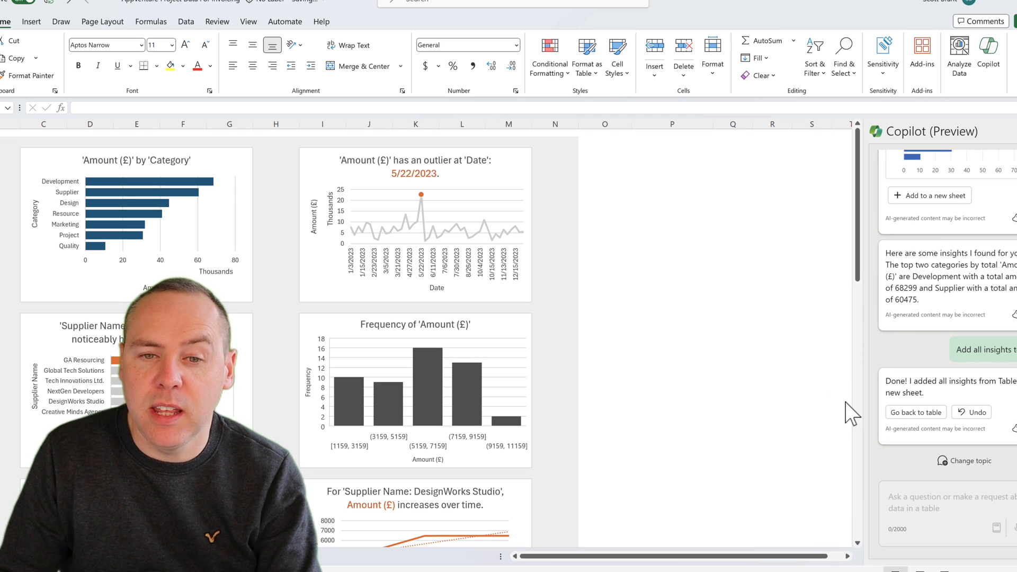
{"action": "mouse_move", "coordinate": [603, 364]}
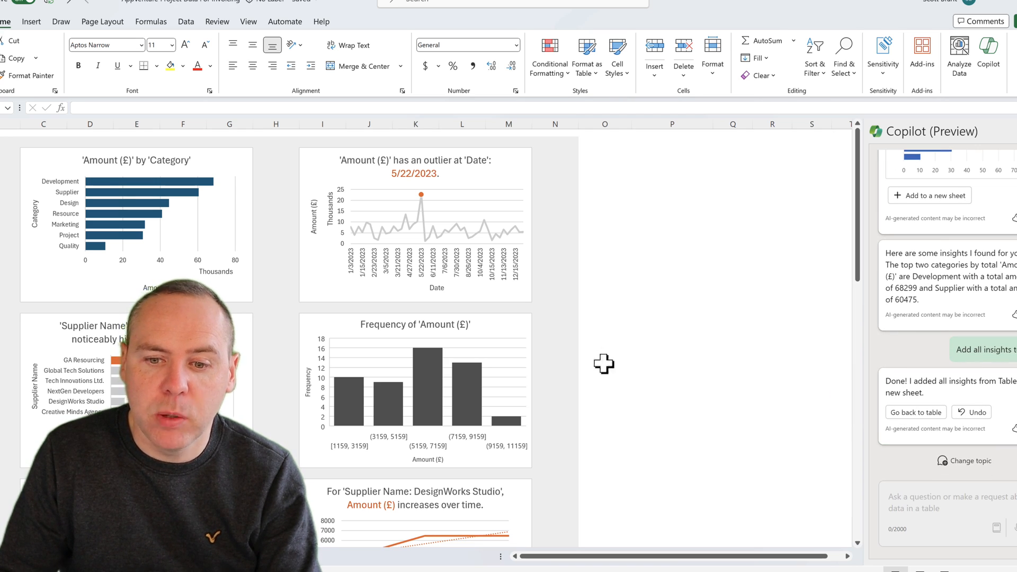
{"action": "scroll", "scroll_direction": "down", "scroll_amount": 3}
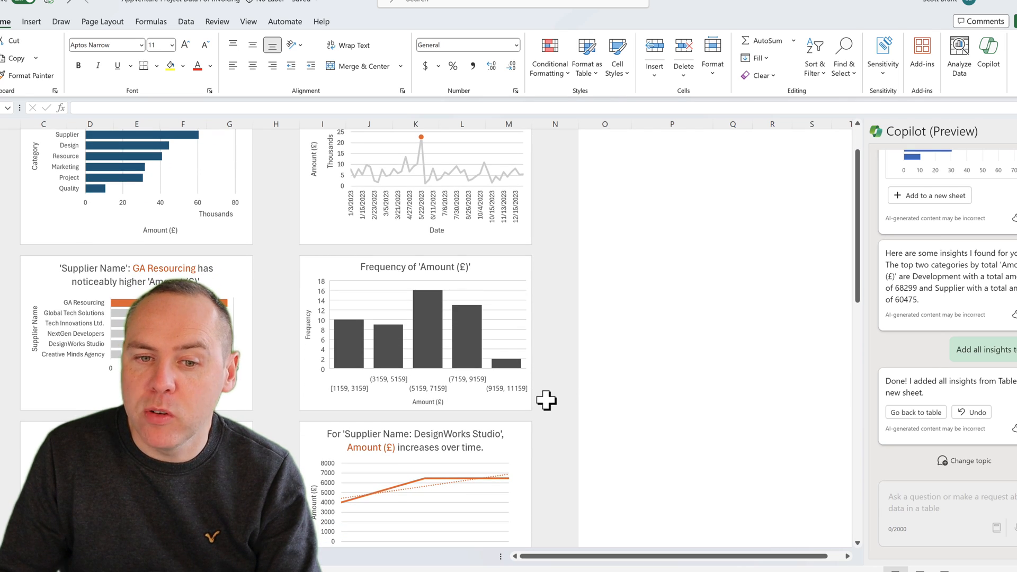
{"action": "scroll", "scroll_direction": "down", "scroll_amount": 3}
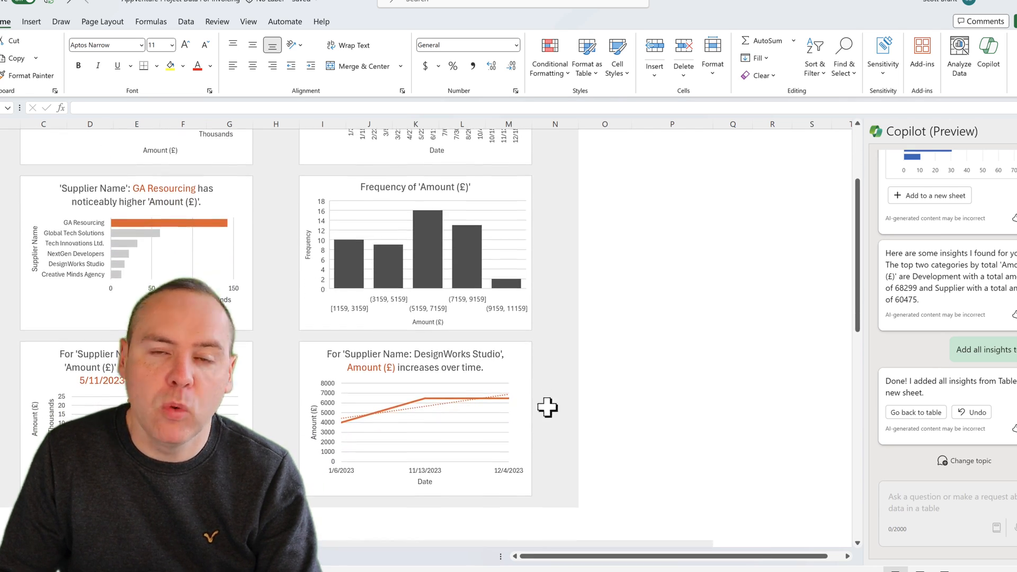
{"action": "scroll", "scroll_direction": "up", "scroll_amount": 3}
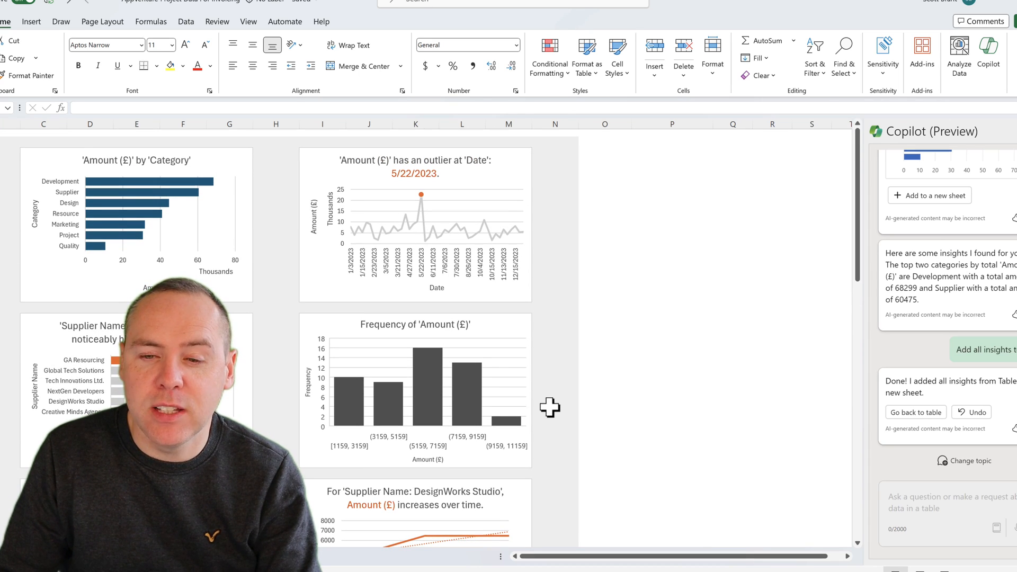
{"action": "left_click", "coordinate": [130, 389]}
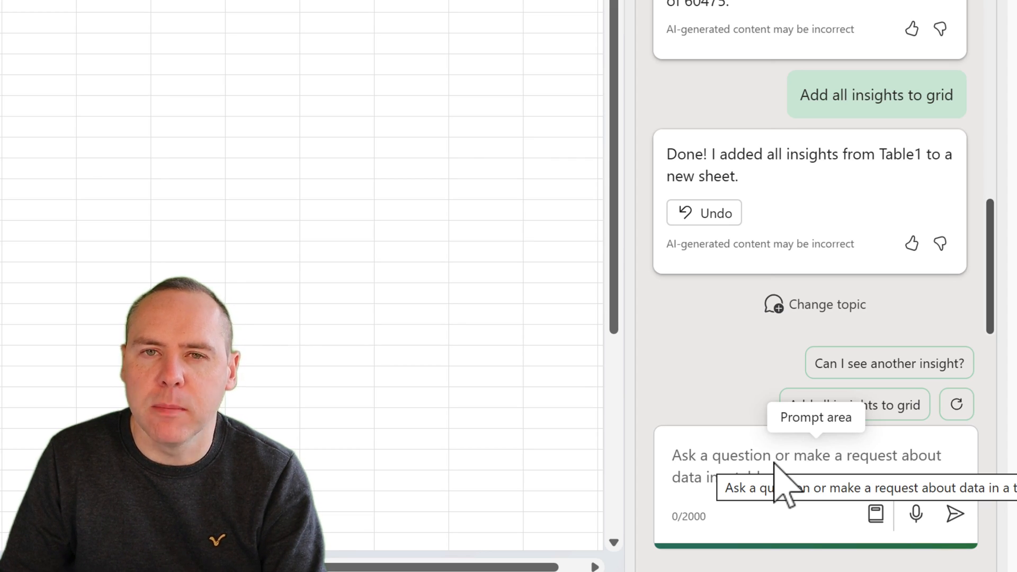
Step: Ask Copilot for a column combining Invoice ID, Description and Category separated by hyphens
{"action": "type", "text": "Create a new Column combining the Invoice ID, hyphen, Description, hyphen, Category"}
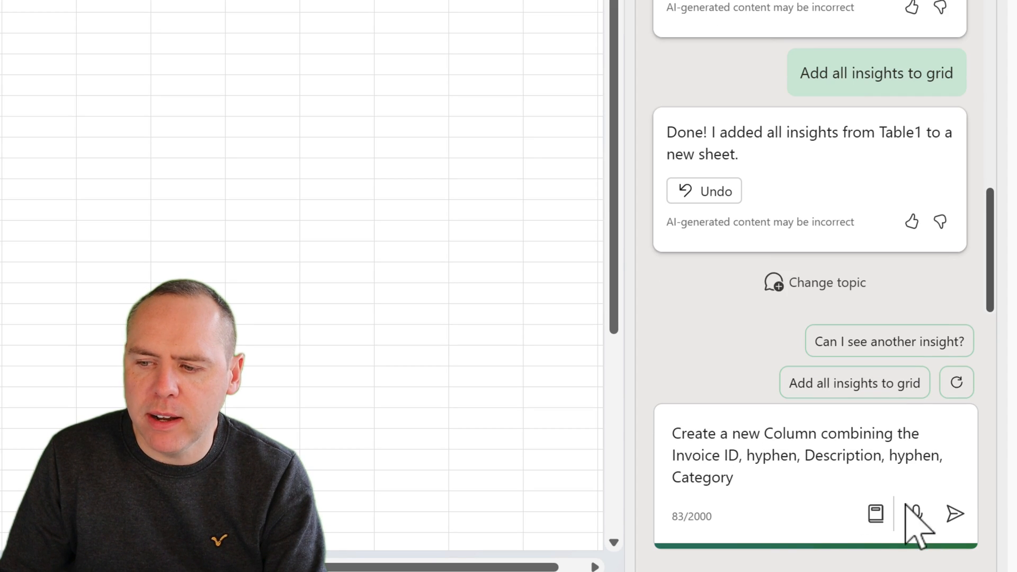
{"action": "left_click", "coordinate": [955, 514]}
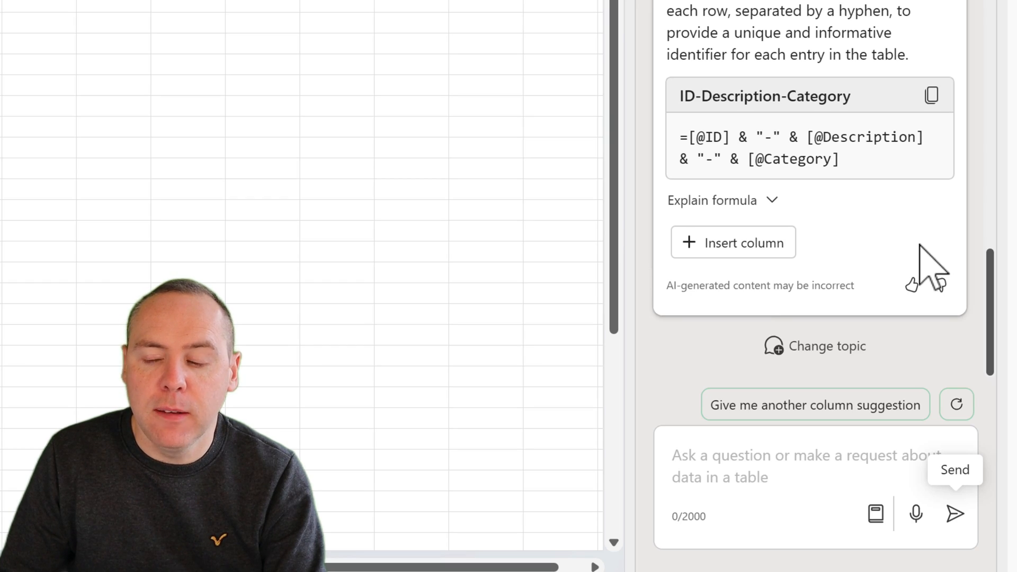
{"action": "left_click", "coordinate": [733, 242]}
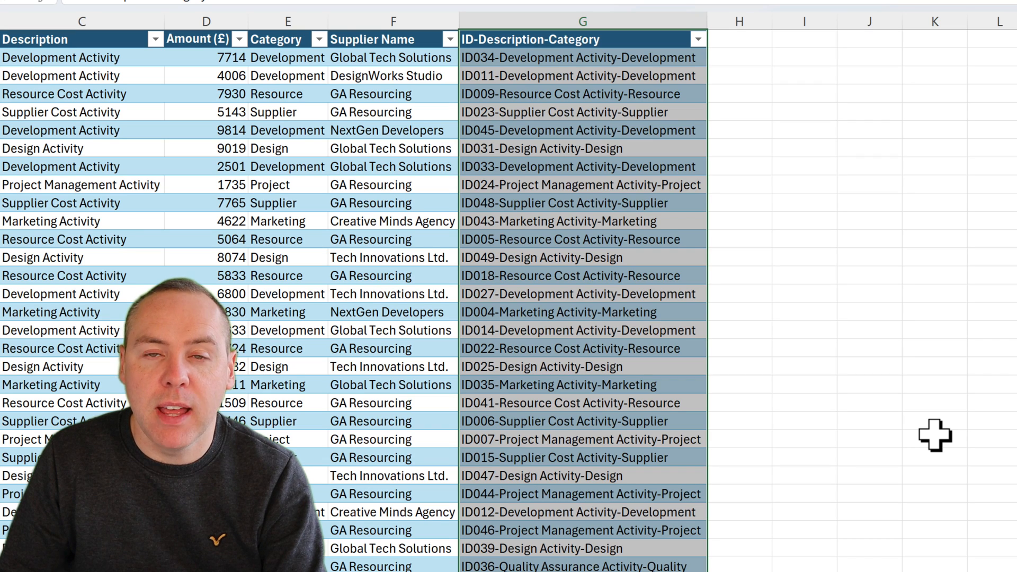
{"action": "left_click", "coordinate": [739, 439]}
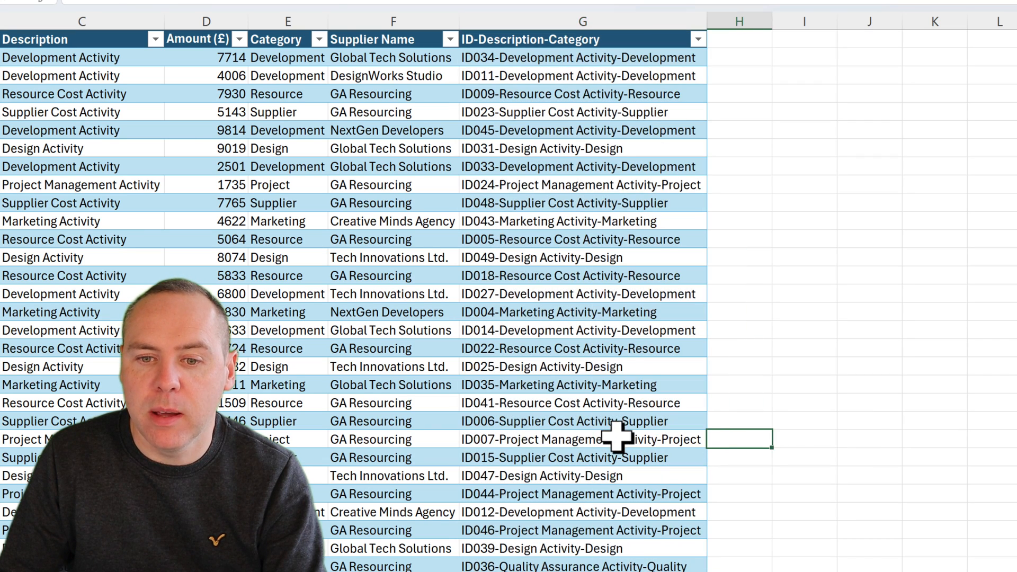
{"action": "left_click", "coordinate": [582, 439]}
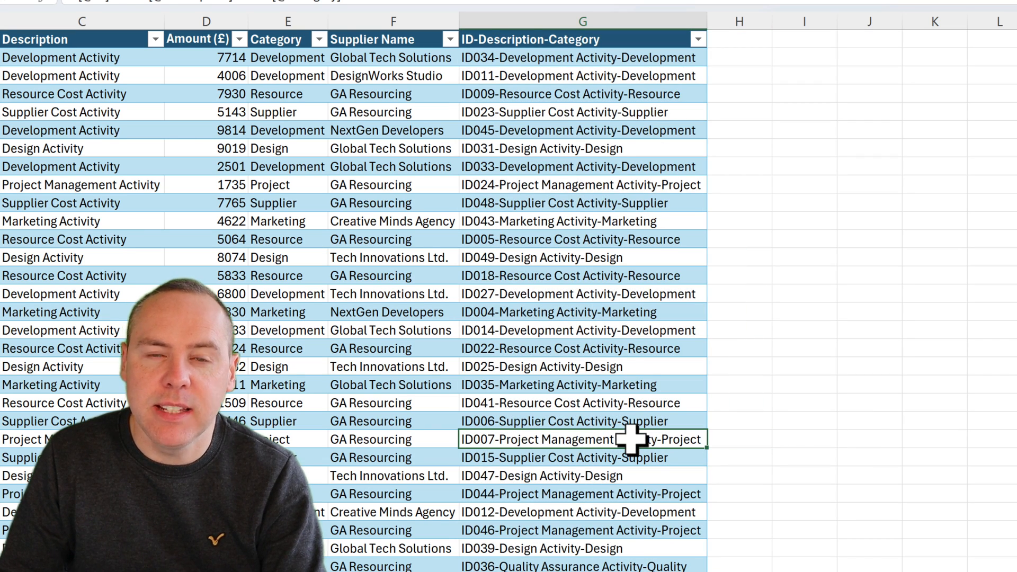
{"action": "mouse_move", "coordinate": [551, 285]}
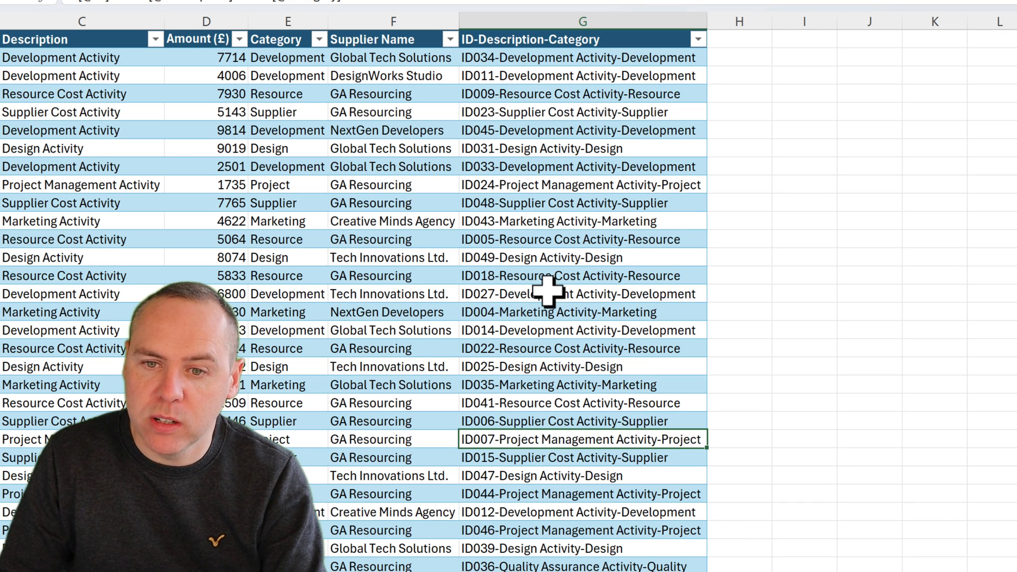
{"action": "mouse_move", "coordinate": [654, 327]}
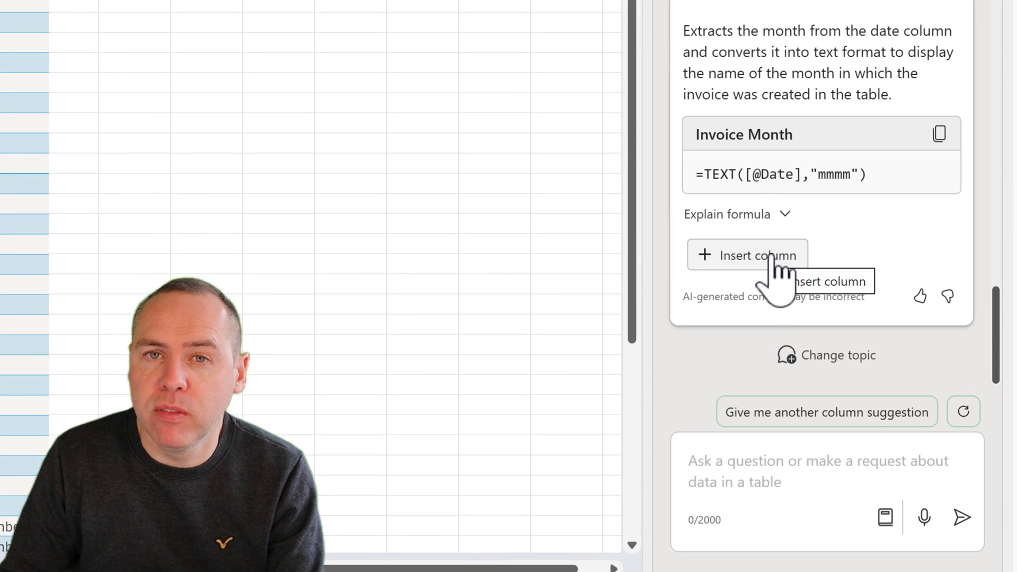
Step: Insert Copilot's suggested Invoice Month column into column H
{"action": "left_click", "coordinate": [747, 255]}
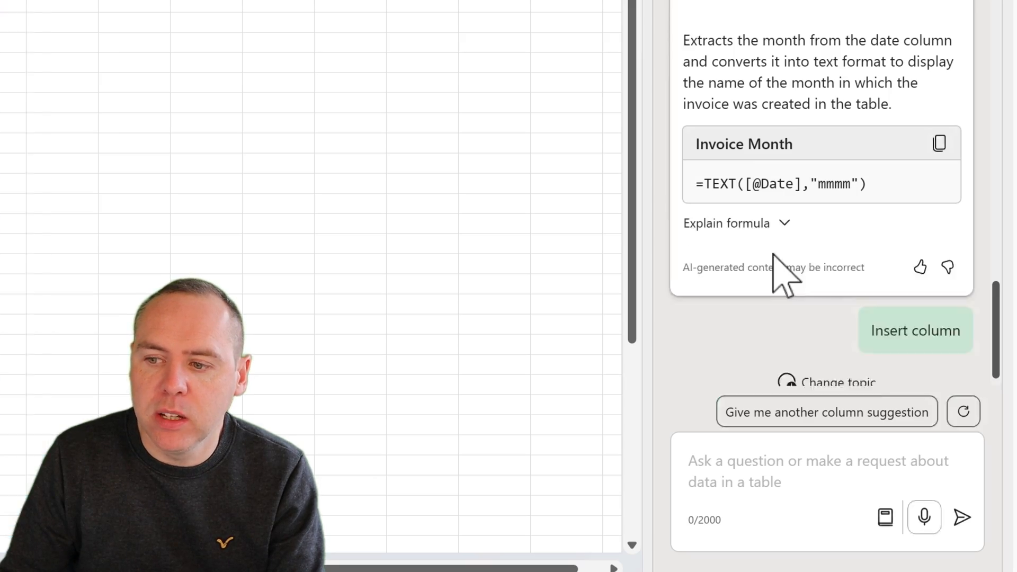
{"action": "left_click", "coordinate": [914, 330]}
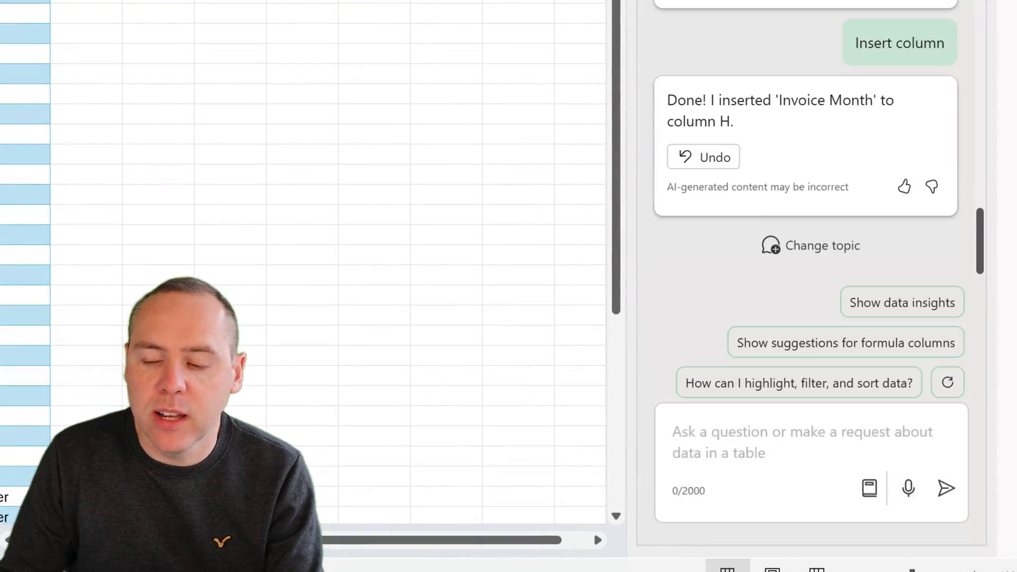
Step: Ask Copilot how to change a date column's formatting to the UK locale
{"action": "left_click", "coordinate": [804, 441]}
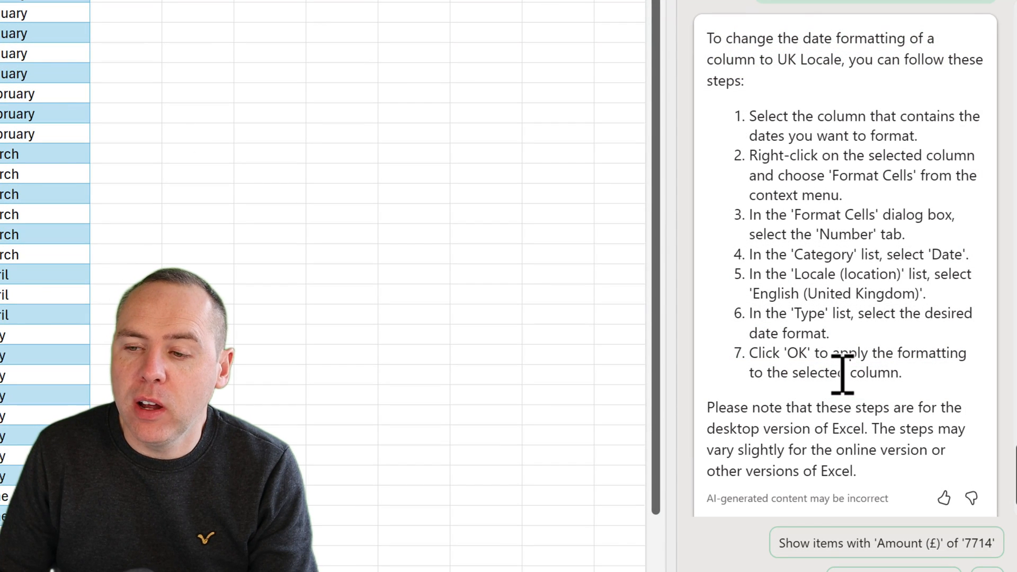
{"action": "mouse_move", "coordinate": [883, 415]}
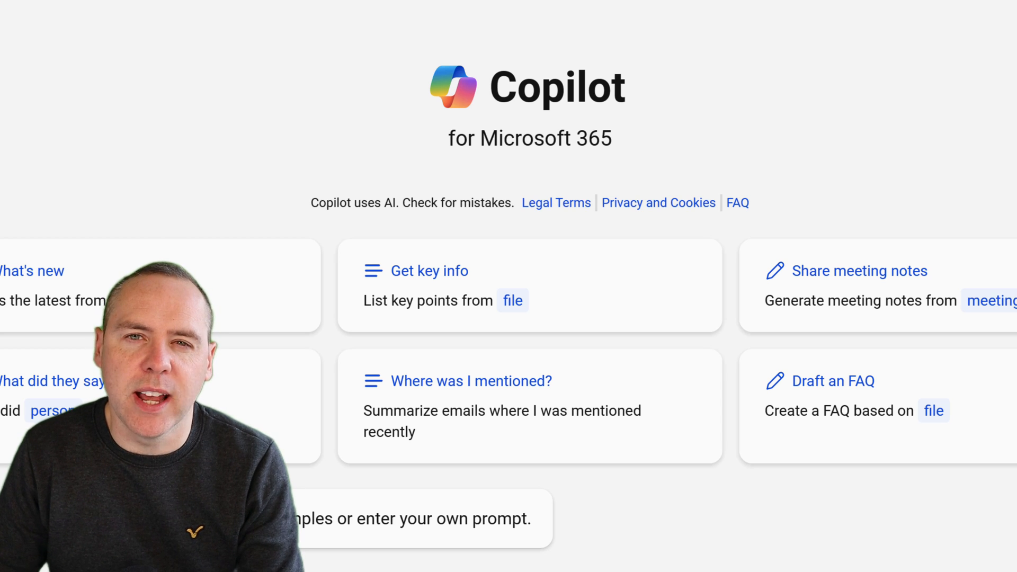
Step: Scroll the file picker to find AppVenture Project Data For Invoicing.xlsx
{"action": "scroll", "scroll_direction": "down", "scroll_amount": 3}
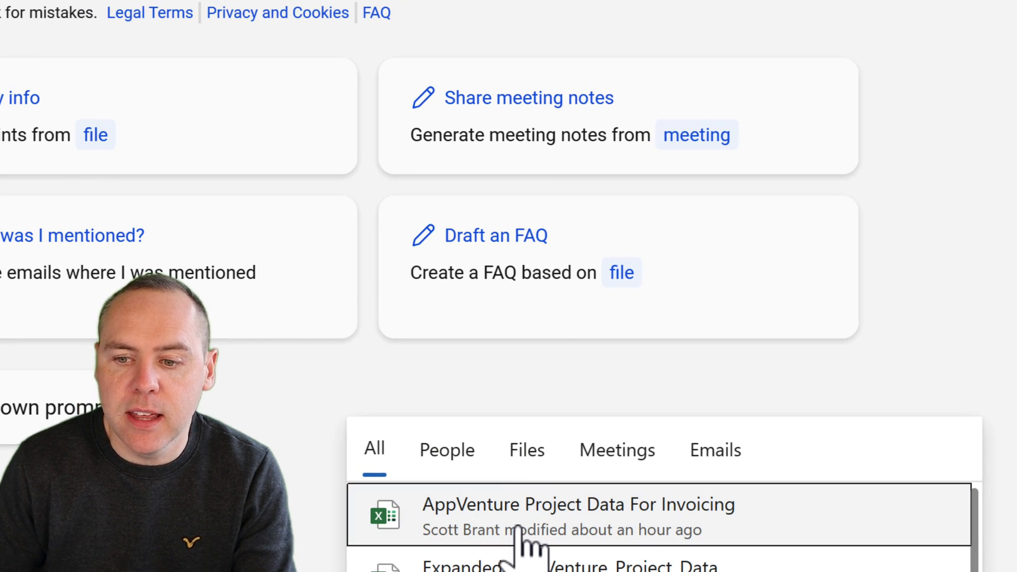
{"action": "mouse_move", "coordinate": [531, 544]}
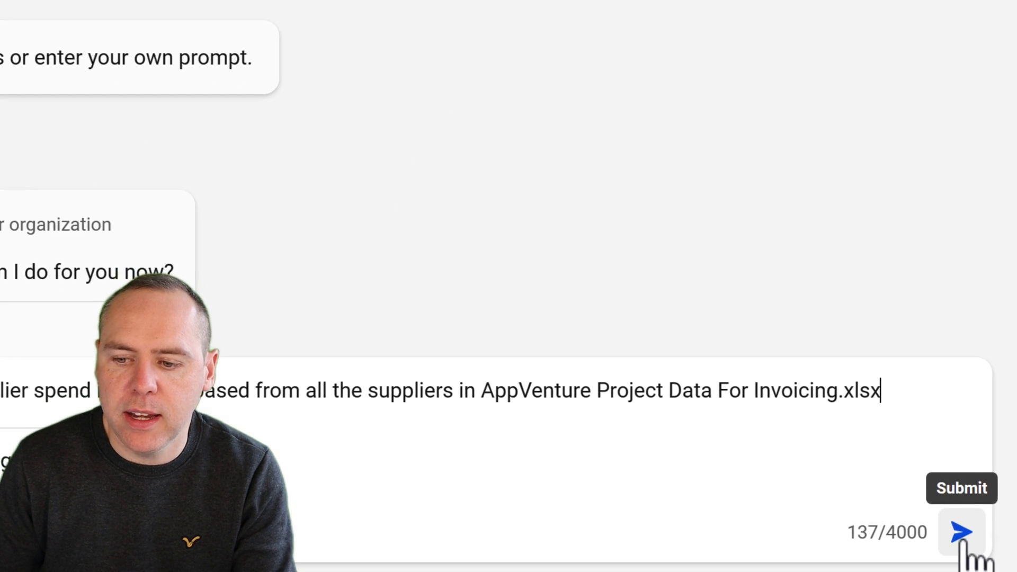
{"action": "left_click", "coordinate": [961, 532]}
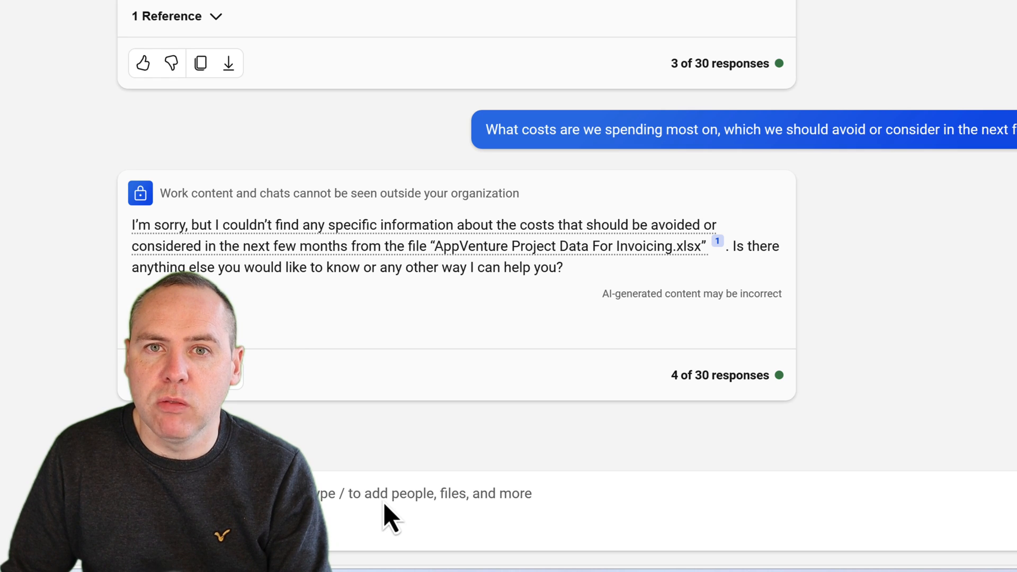
{"action": "mouse_move", "coordinate": [389, 503]}
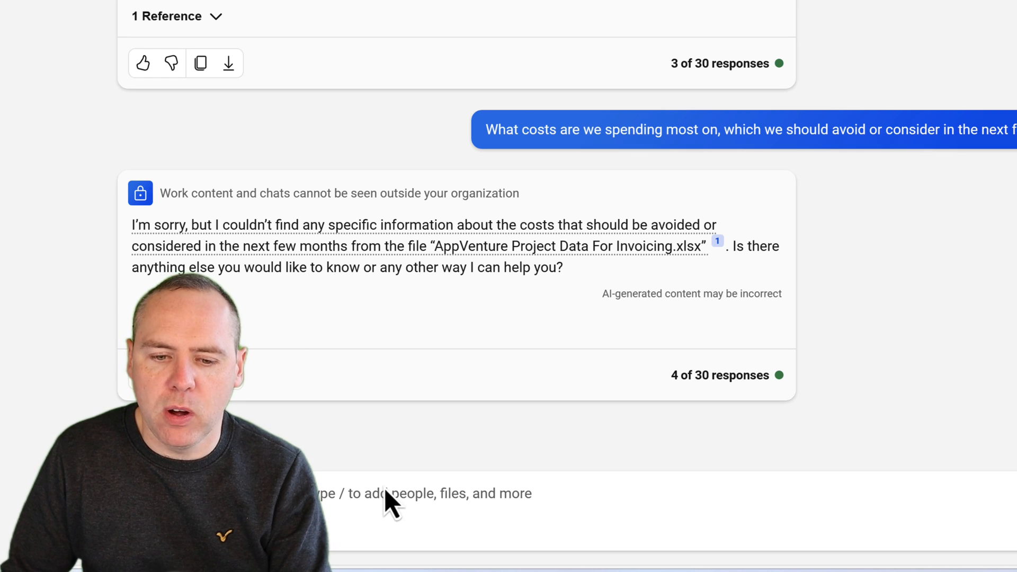
Step: Send Copilot a question asking how to optimize development costs
{"action": "type", "text": "s to optimize development costs?"}
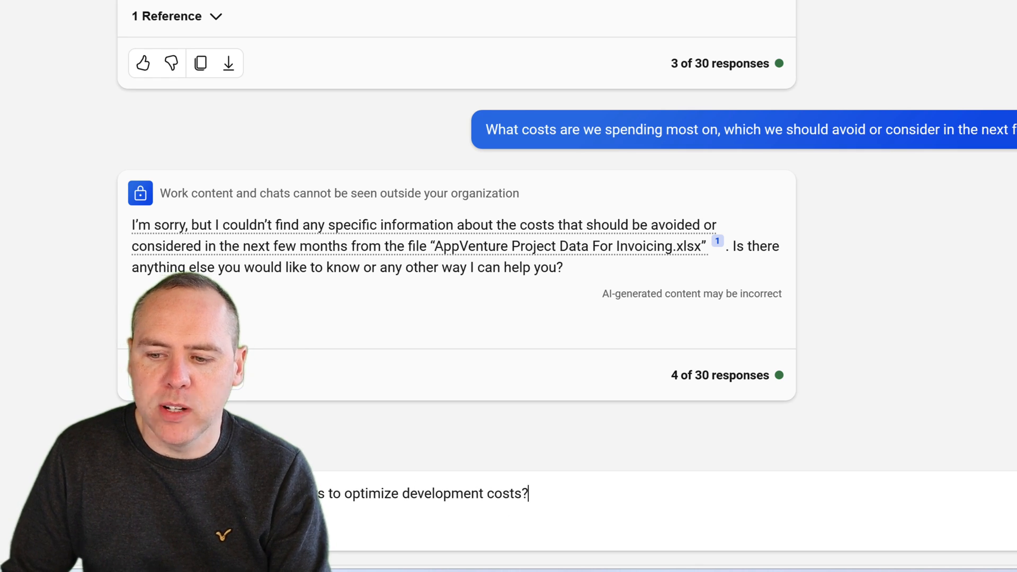
{"action": "key", "text": "Return"}
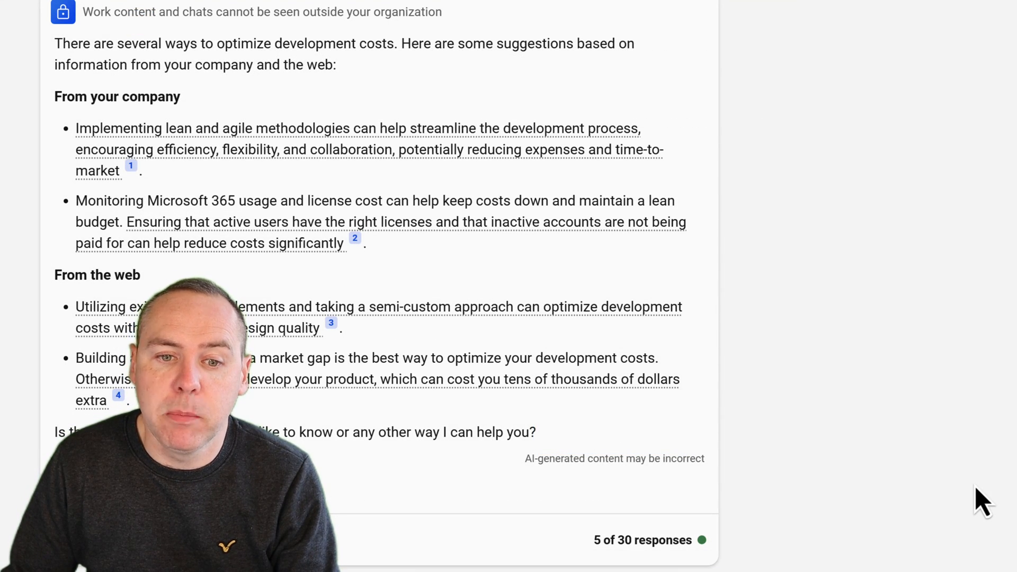
{"action": "mouse_move", "coordinate": [951, 496]}
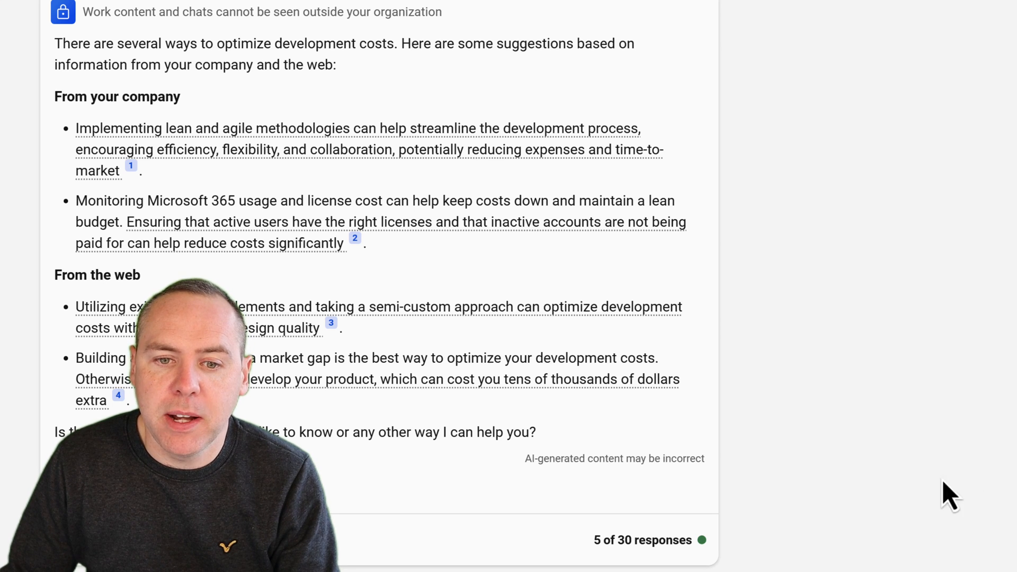